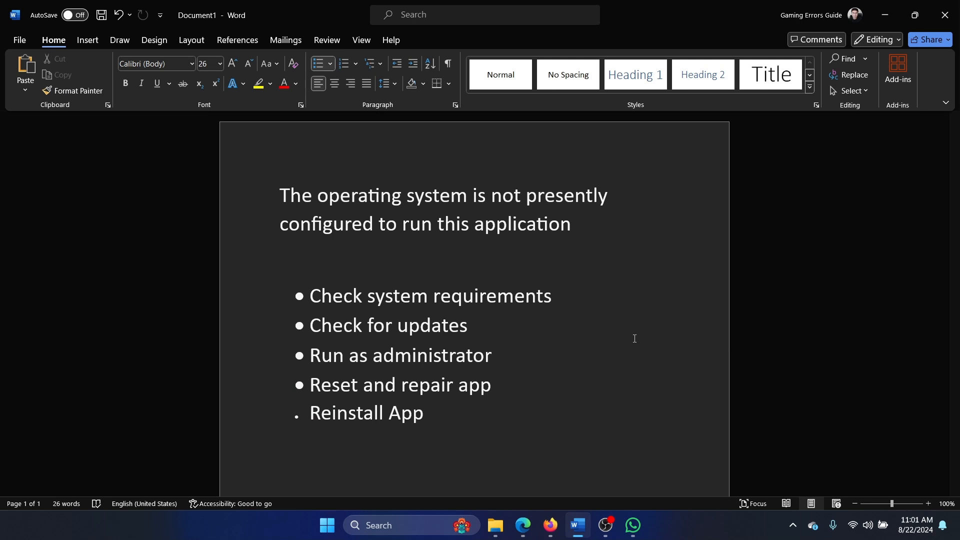
Search Windows for 'microsoft Store' and launch Microsoft Store over the Word checklist.
{"action": "left_click", "coordinate": [497, 355]}
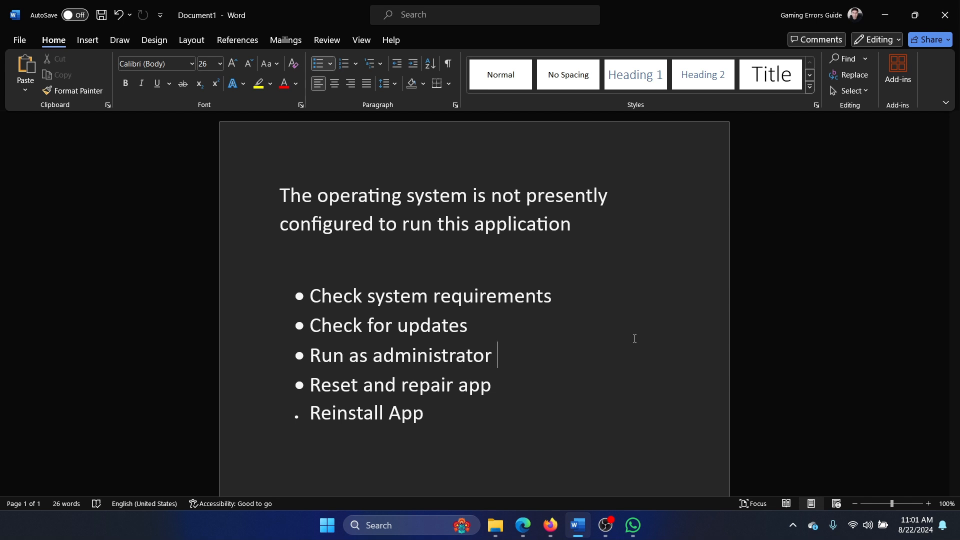
{"action": "left_click_drag", "start_coordinate": [309, 295], "coordinate": [469, 325]}
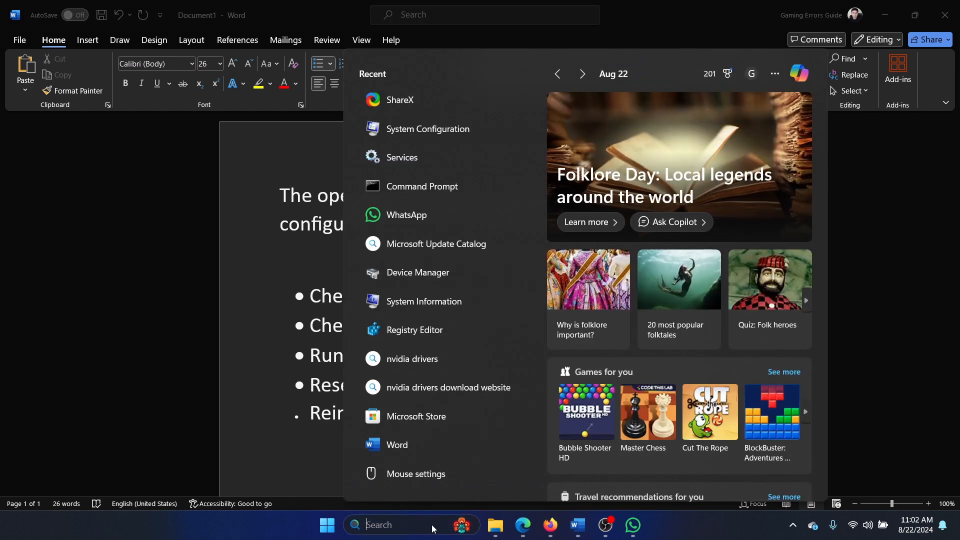
{"action": "type", "text": "microsoft Store"}
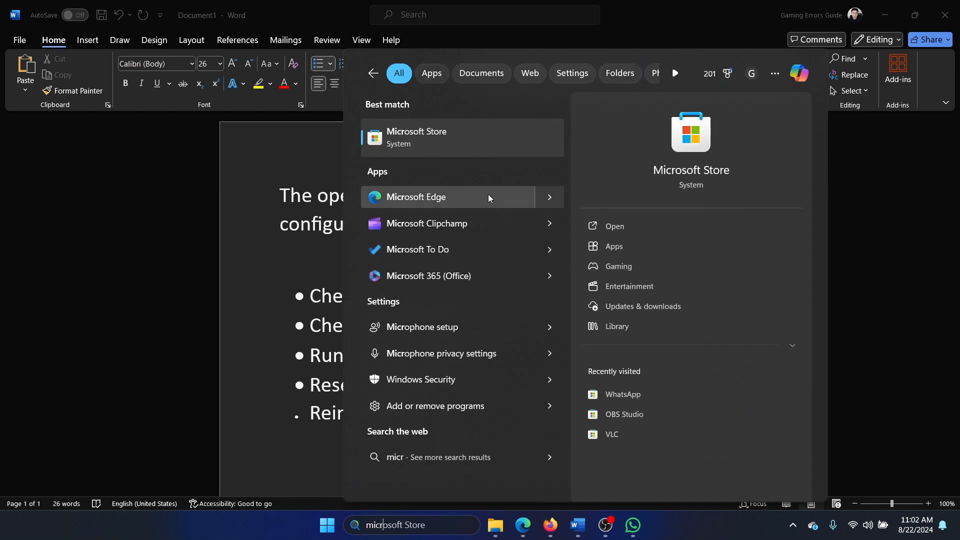
{"action": "left_click", "coordinate": [416, 137]}
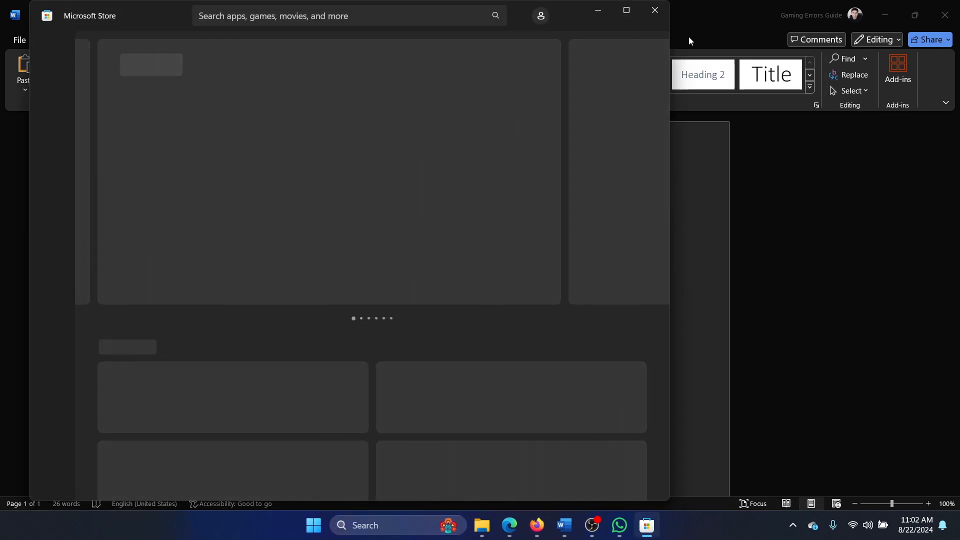
Search the Store for 'sha', open ShareX's page, and check its system requirements.
{"action": "left_click", "coordinate": [625, 10]}
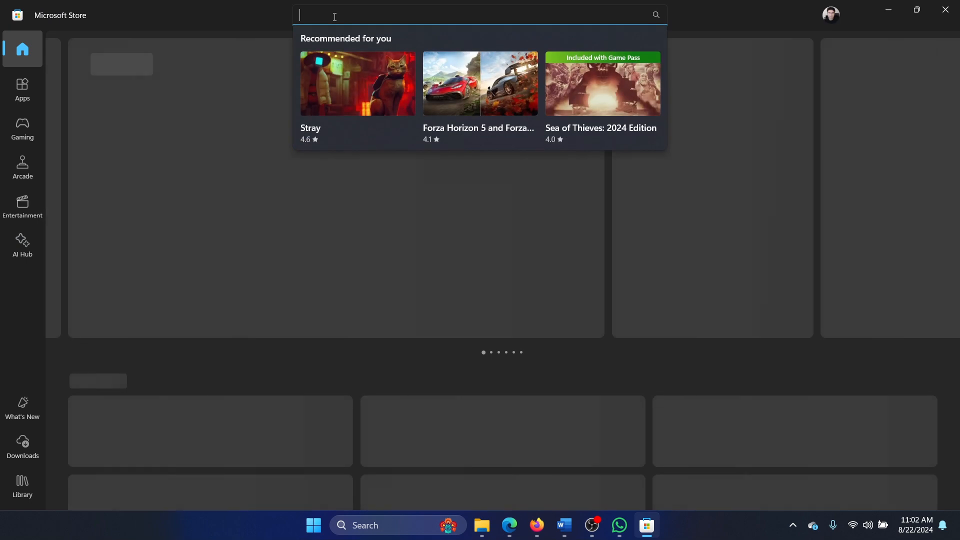
{"action": "type", "text": "sharex"}
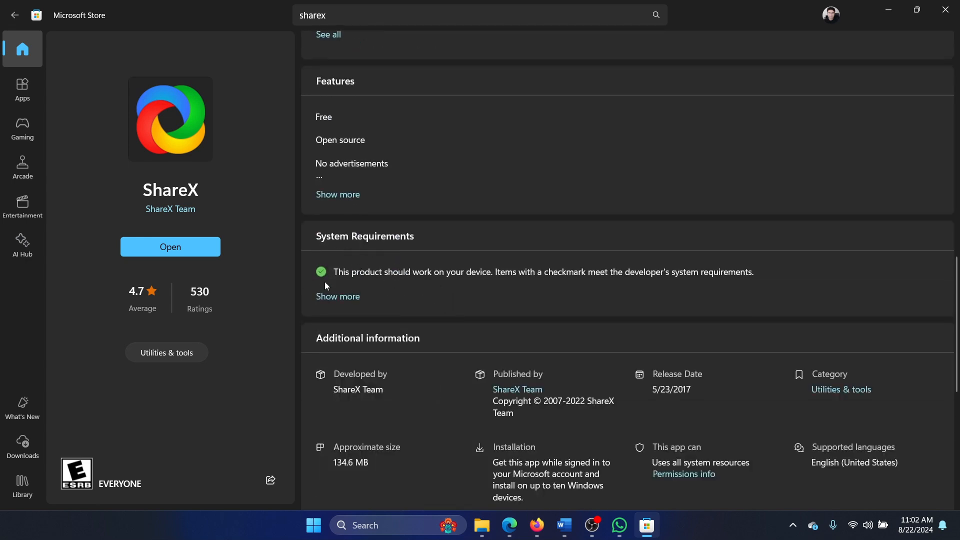
{"action": "mouse_move", "coordinate": [308, 271]}
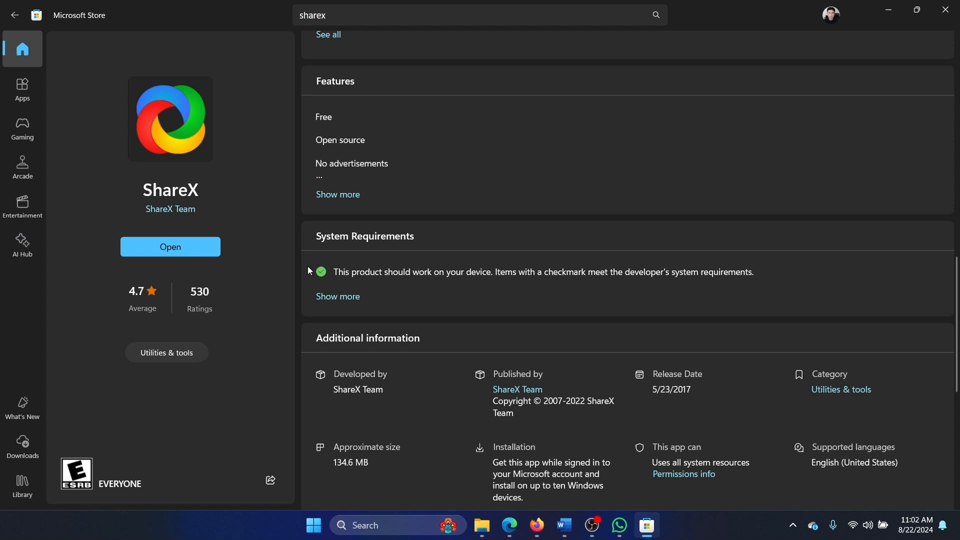
{"action": "left_click", "coordinate": [337, 296]}
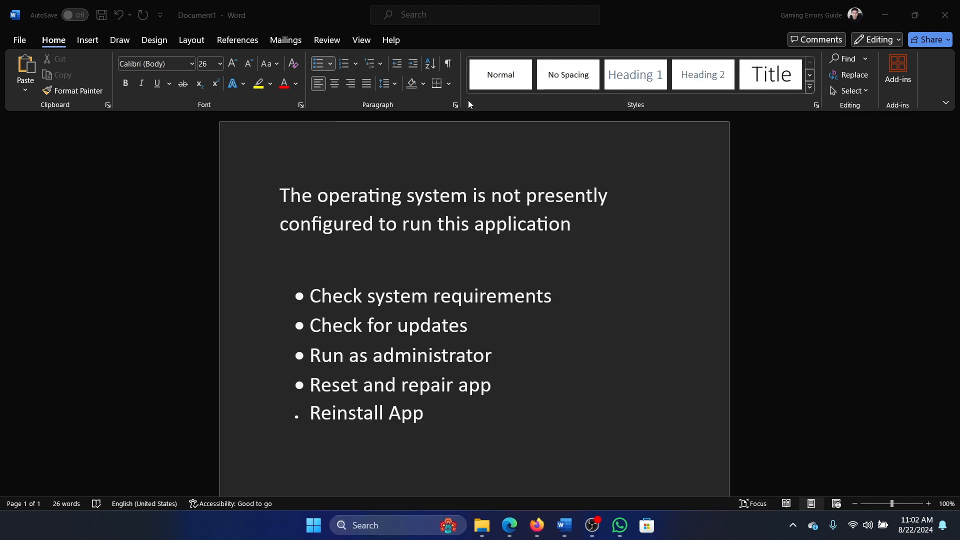
Bring the Store forward and scroll through the Library of acquired apps.
{"action": "left_click", "coordinate": [646, 524]}
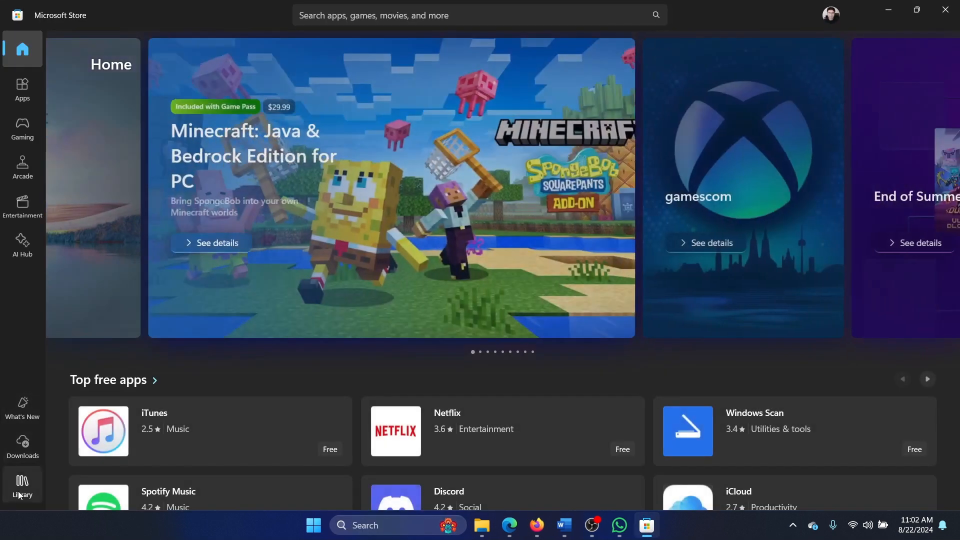
{"action": "left_click", "coordinate": [22, 484]}
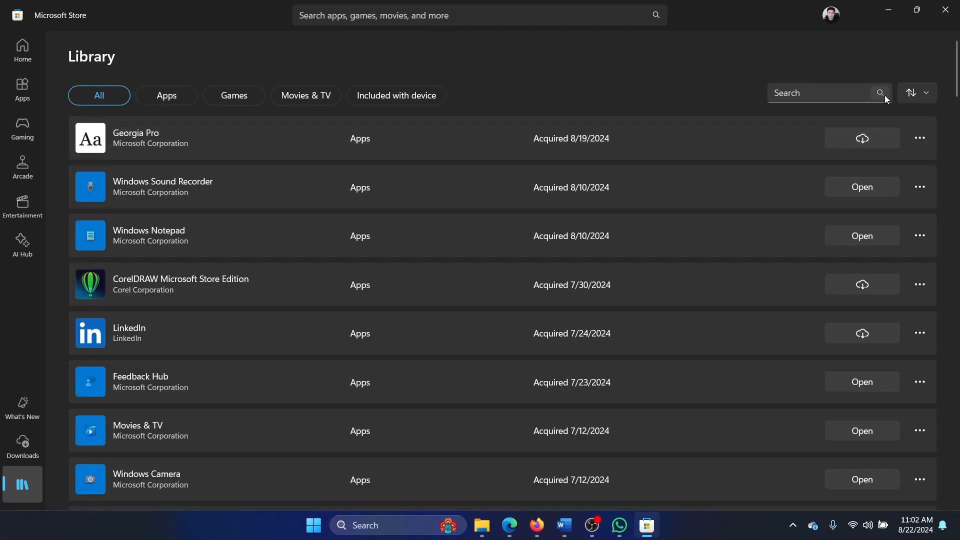
{"action": "scroll", "scroll_direction": "down", "scroll_amount": 3}
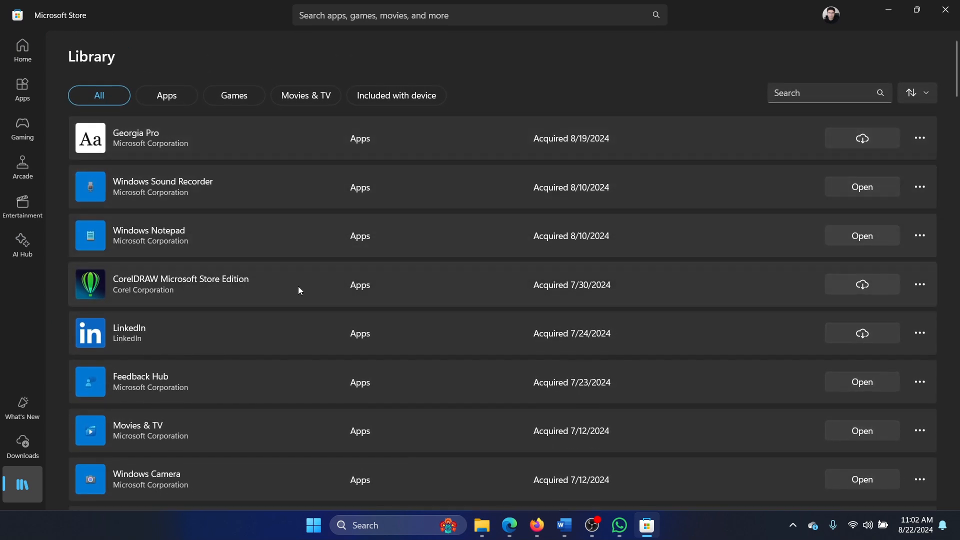
{"action": "mouse_move", "coordinate": [929, 63]}
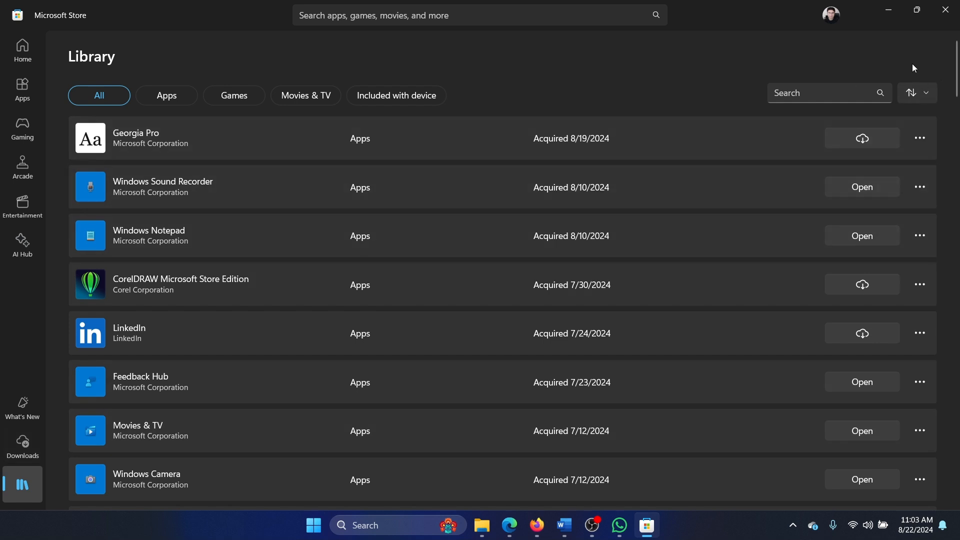
{"action": "mouse_move", "coordinate": [920, 72]}
{"action": "type", "text": "sharex"}
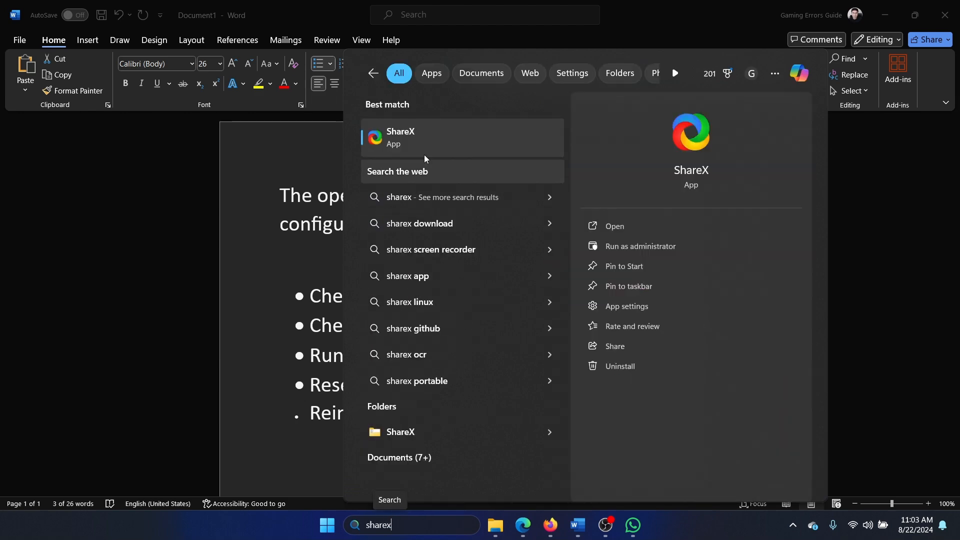
Run ShareX as administrator, then Repair and Reset it in its App settings.
{"action": "right_click", "coordinate": [400, 137]}
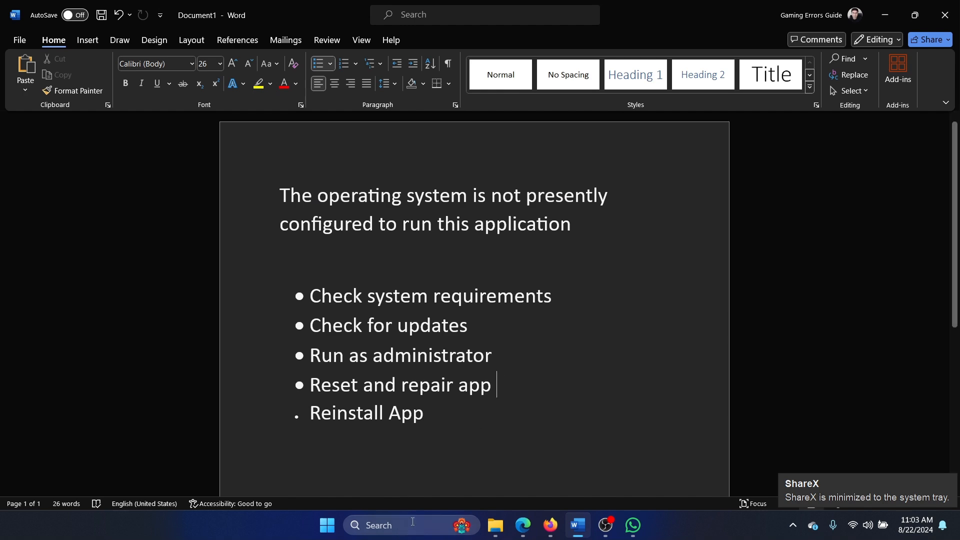
{"action": "type", "text": "shareX"}
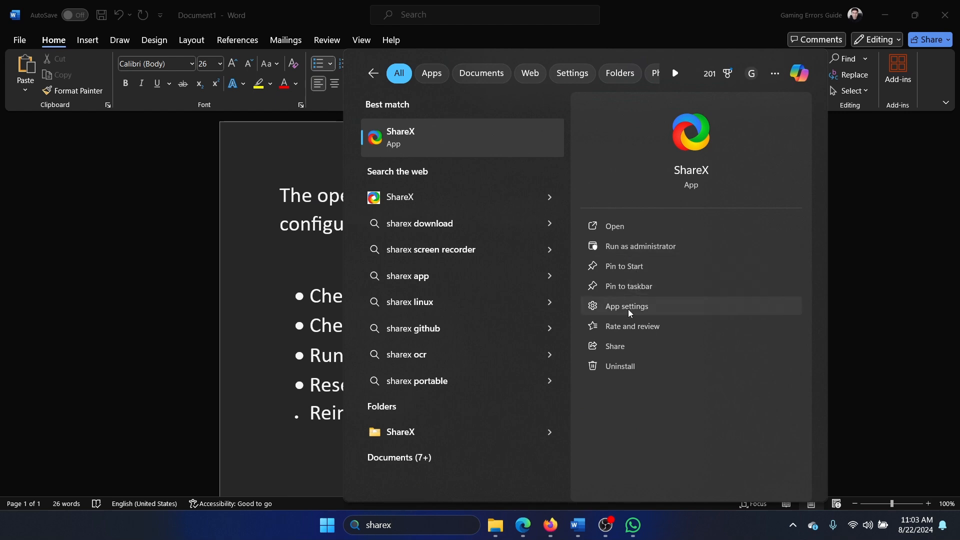
{"action": "left_click", "coordinate": [626, 305]}
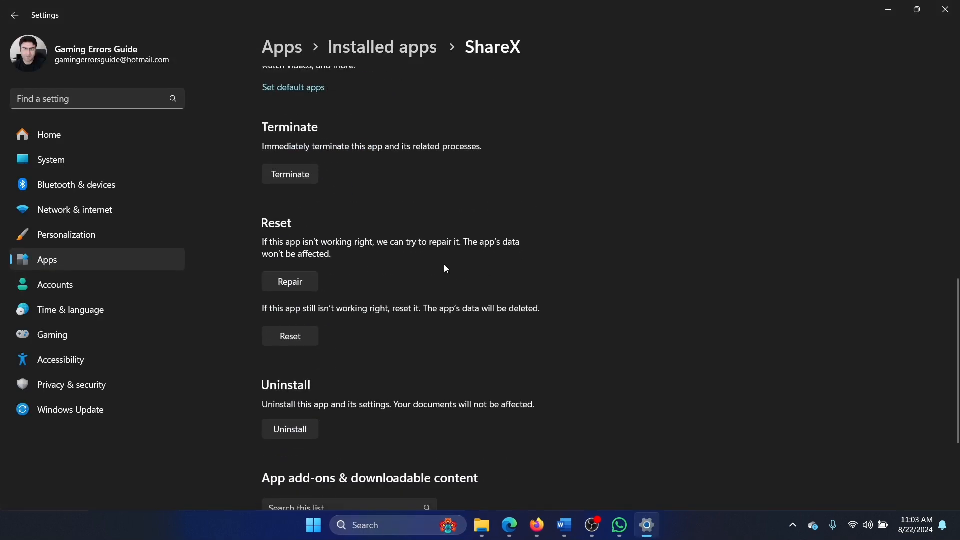
{"action": "left_click", "coordinate": [290, 282]}
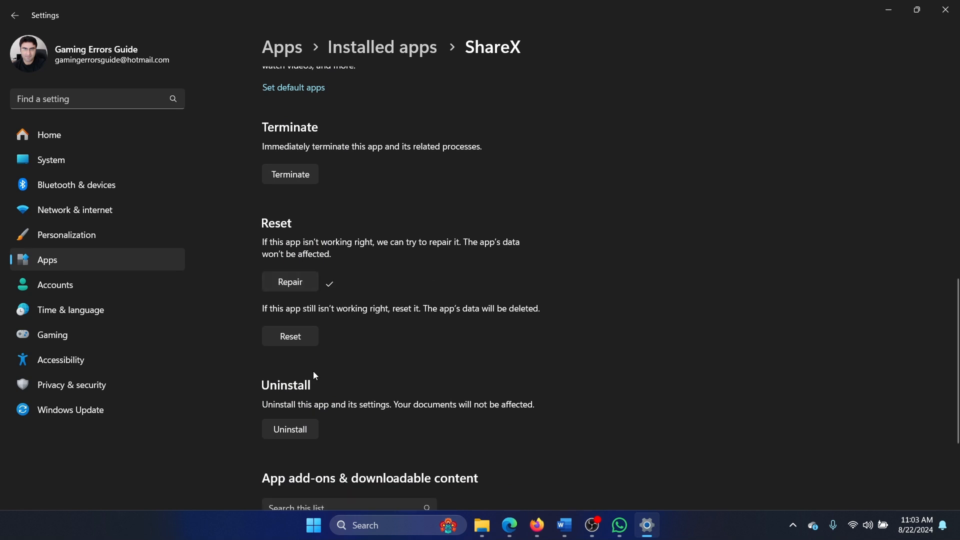
{"action": "left_click", "coordinate": [290, 336]}
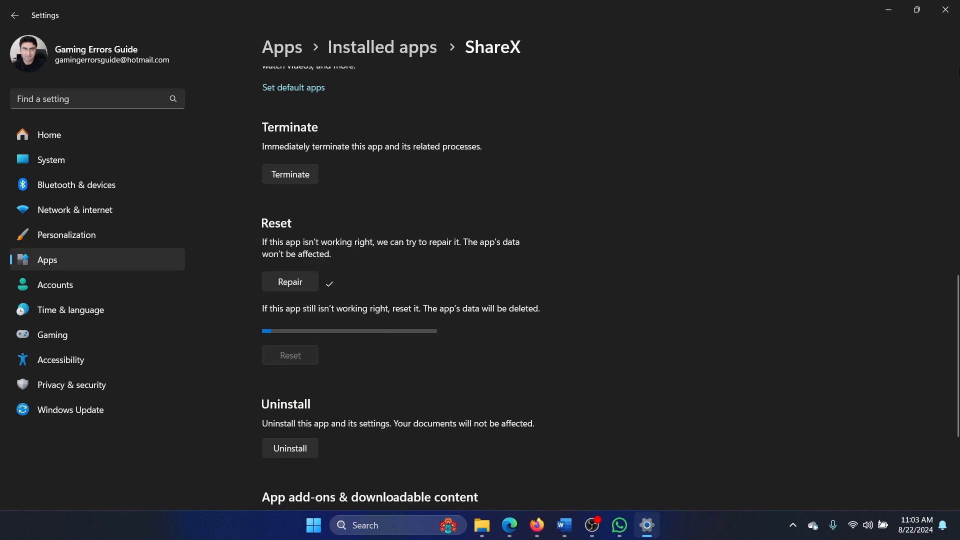
{"action": "left_click", "coordinate": [576, 524]}
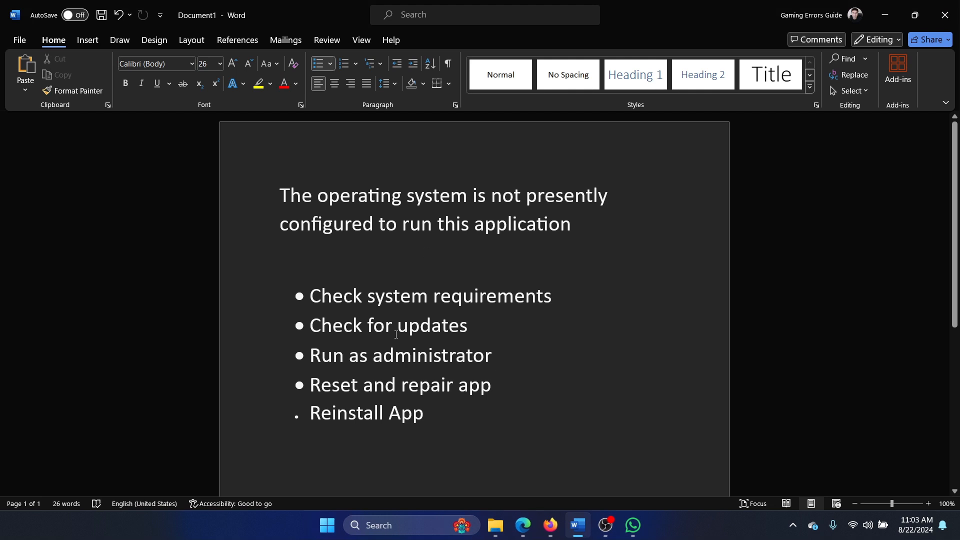
Uninstall ShareX from the search pane and confirm the removal.
{"action": "double_click", "coordinate": [365, 413]}
{"action": "type", "text": "s"}
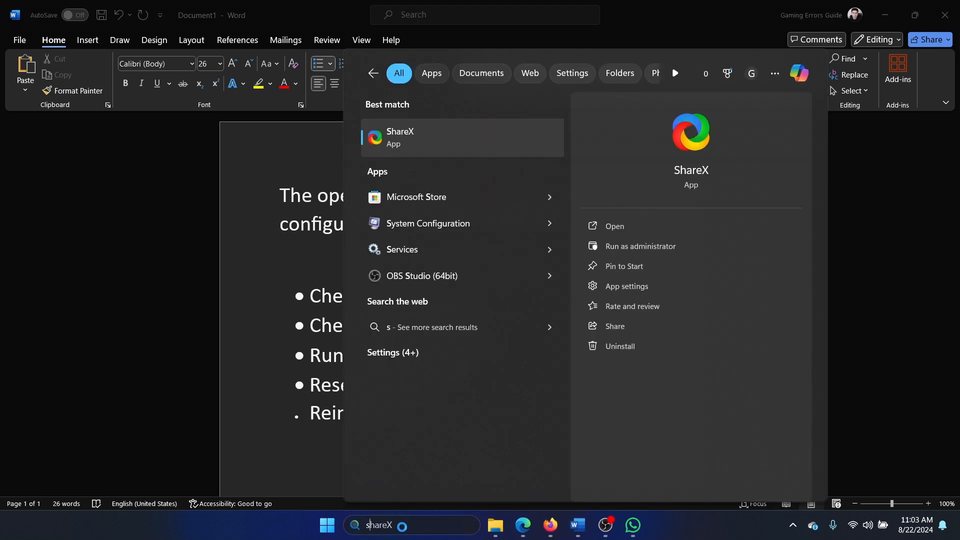
{"action": "left_click", "coordinate": [619, 346]}
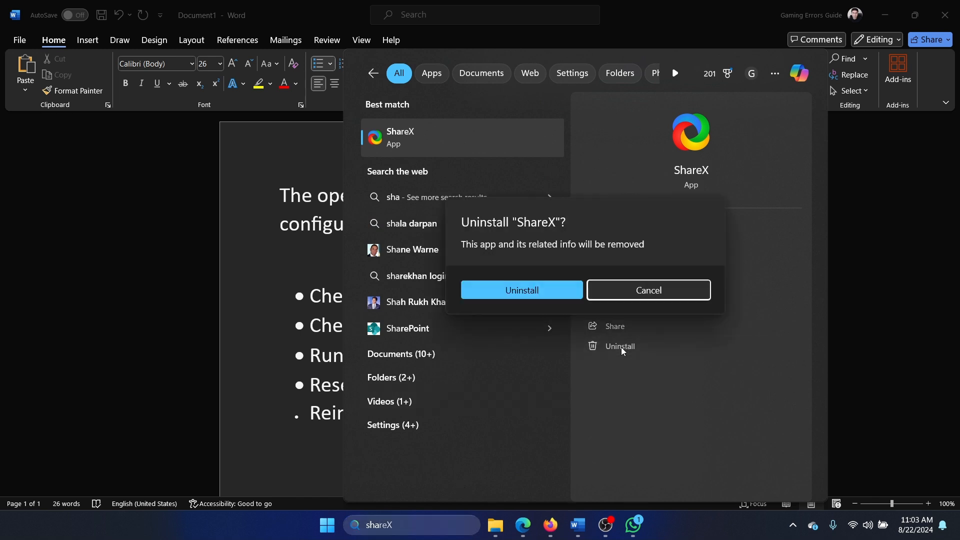
{"action": "left_click", "coordinate": [521, 289]}
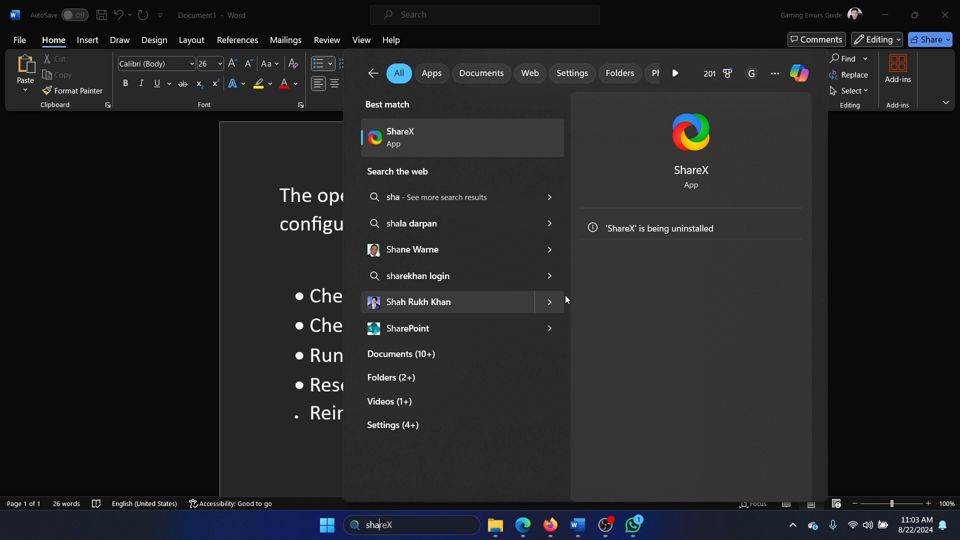
{"action": "mouse_move", "coordinate": [731, 222]}
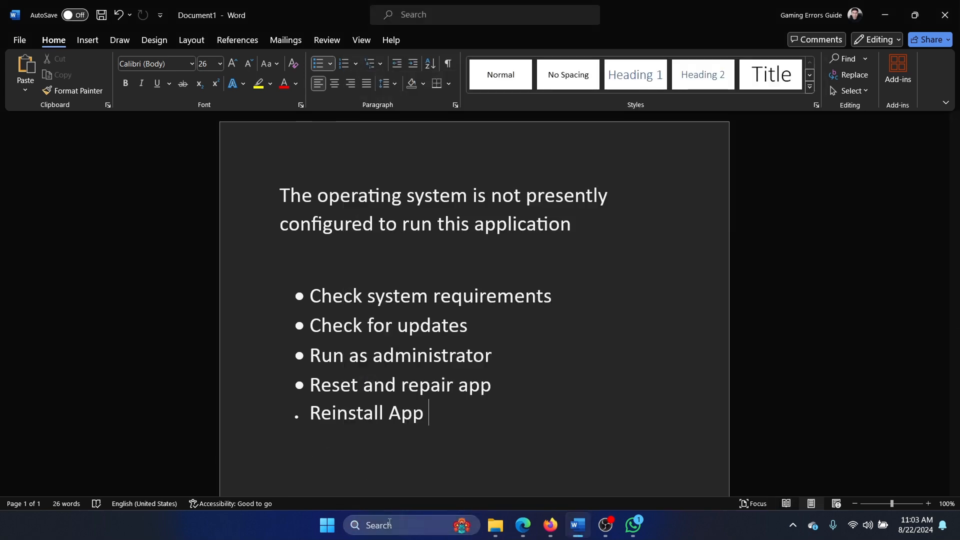
Search Windows for 'microsoft Store' to start reinstalling ShareX.
{"action": "type", "text": "microsoft Store"}
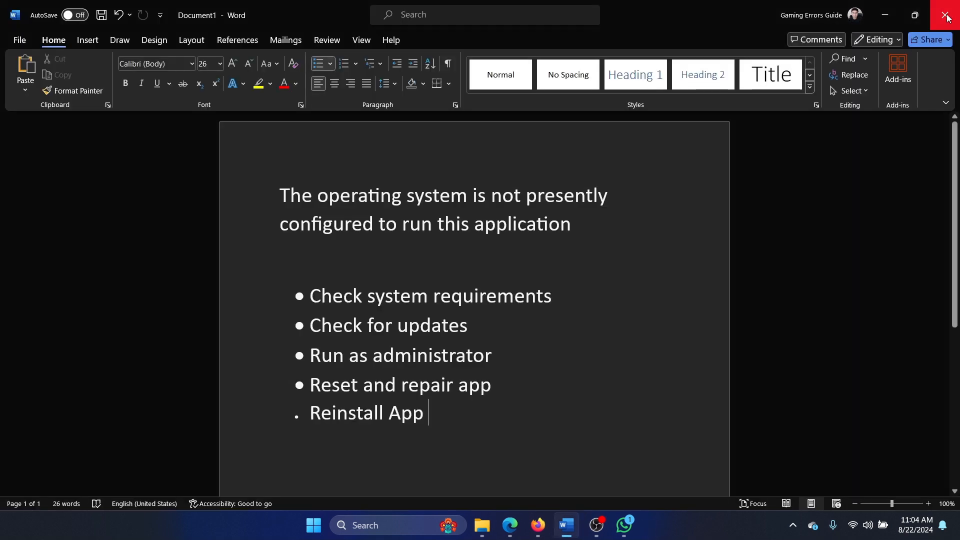
{"action": "mouse_move", "coordinate": [565, 346]}
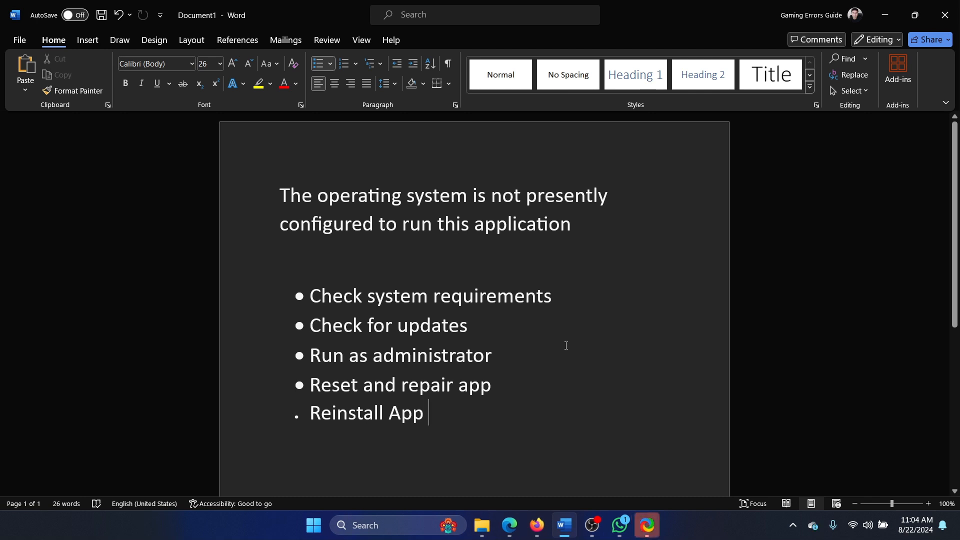
{"action": "mouse_move", "coordinate": [616, 424]}
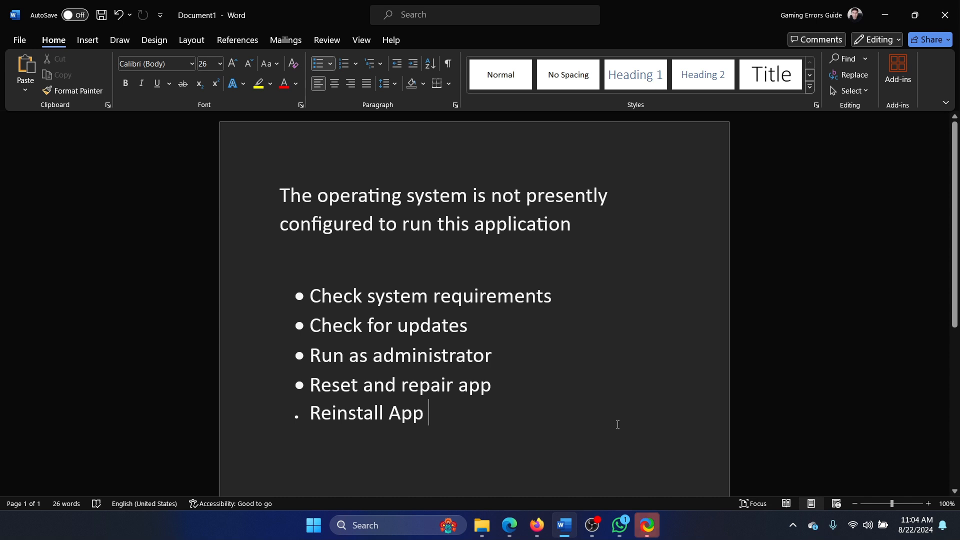